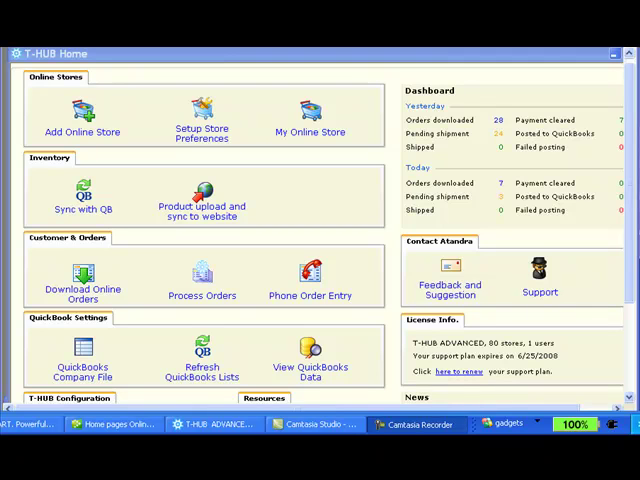
mouse_move(287, 177)
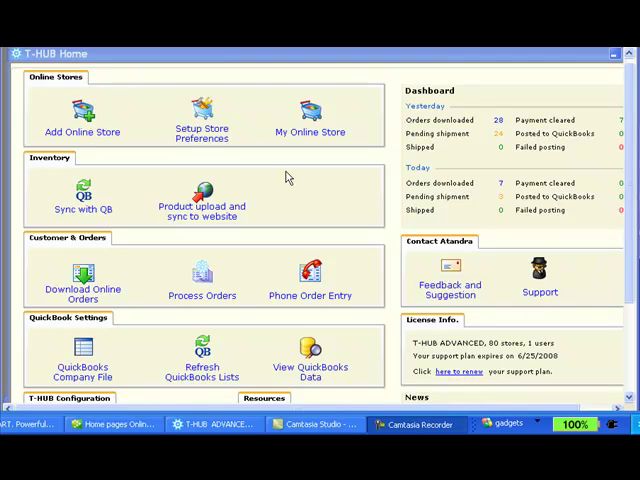
mouse_move(225, 218)
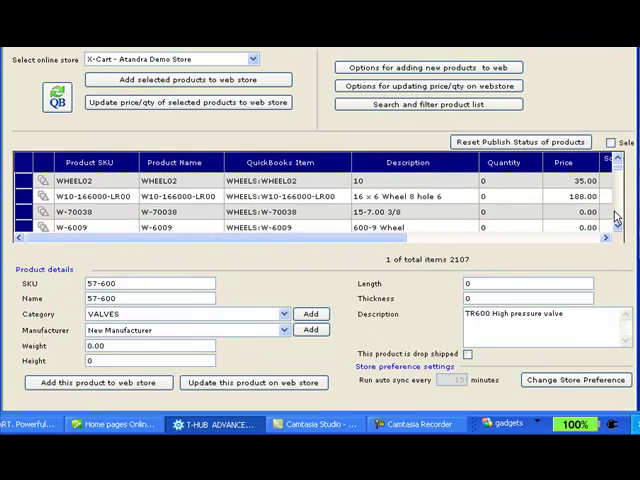
scroll(down, 3)
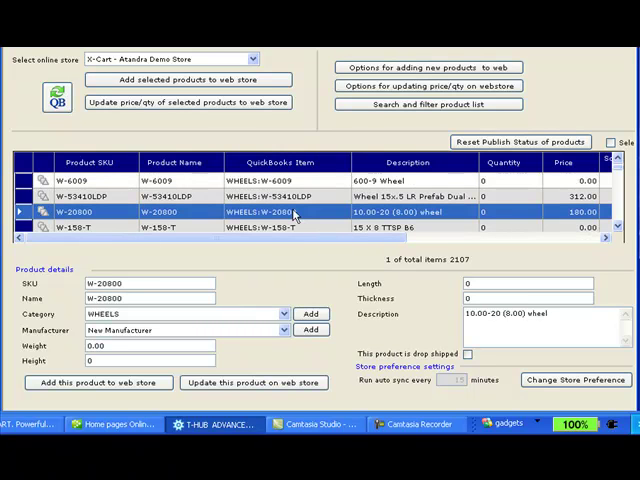
mouse_move(95, 382)
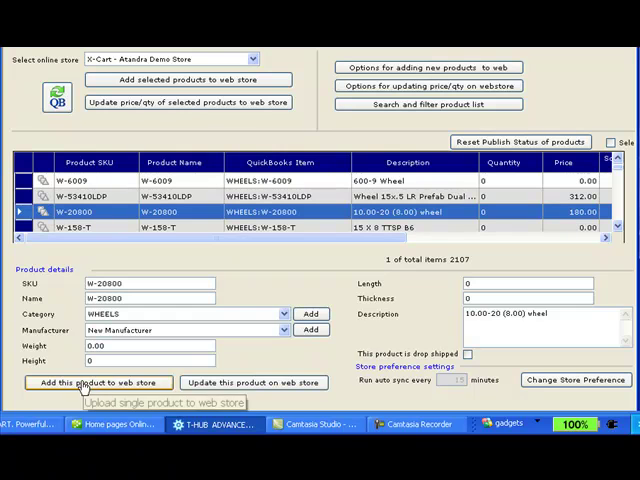
mouse_move(97, 382)
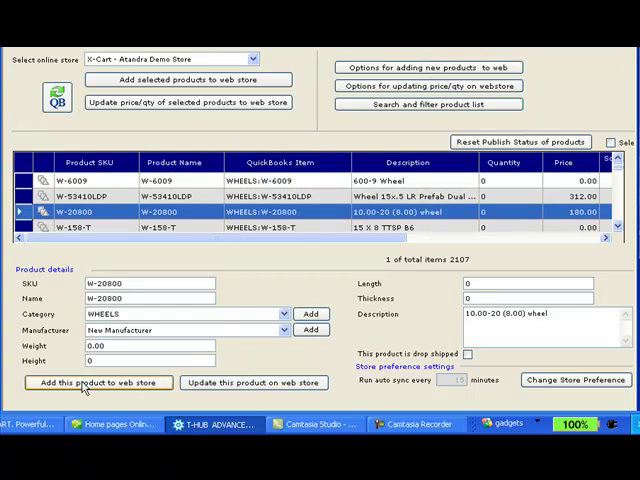
click(98, 382)
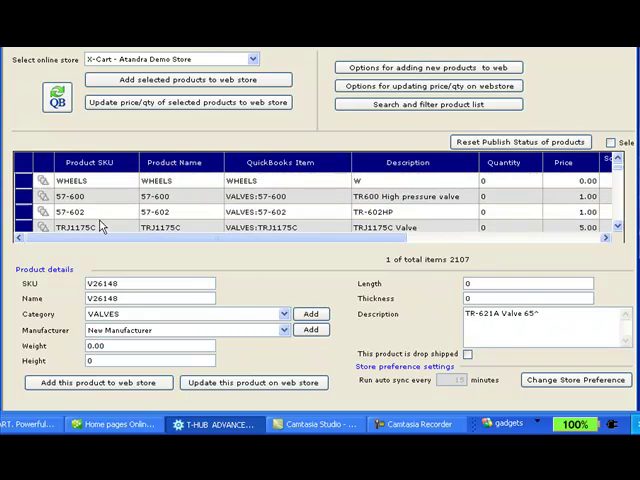
- Add the selected WHEELS, 57-600 and 57-602 products to the X-Cart web store
click(95, 212)
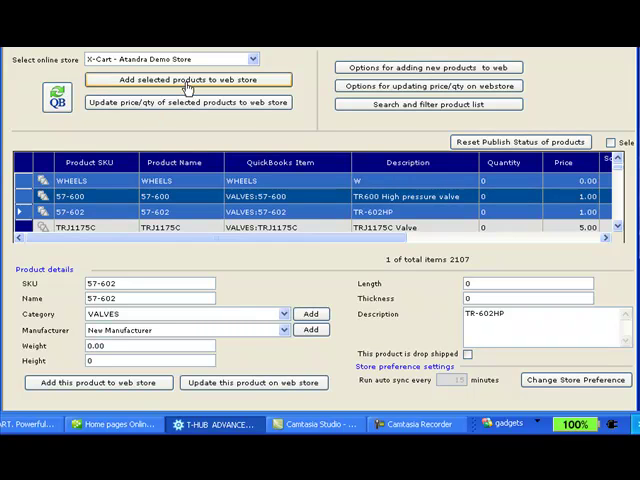
mouse_move(188, 79)
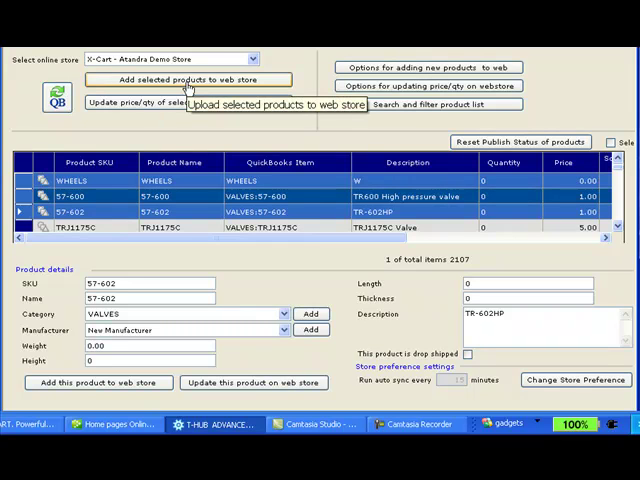
click(189, 79)
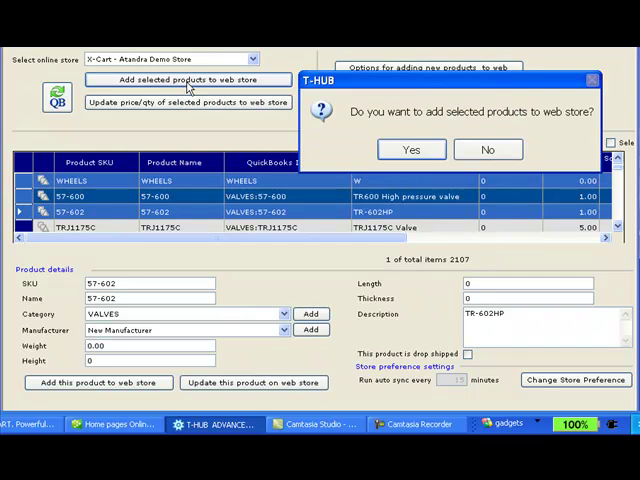
click(411, 149)
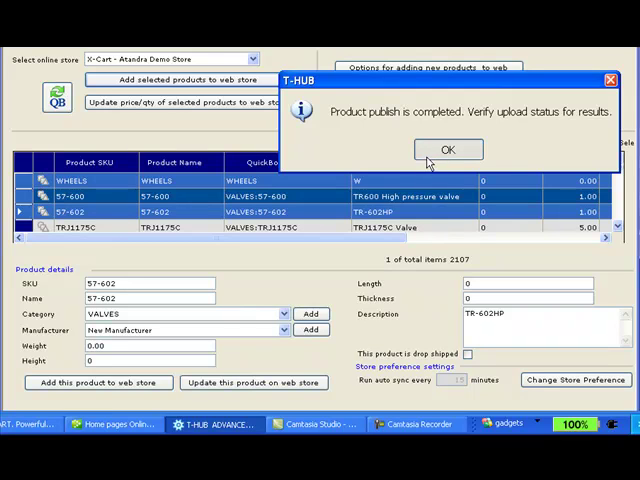
click(448, 149)
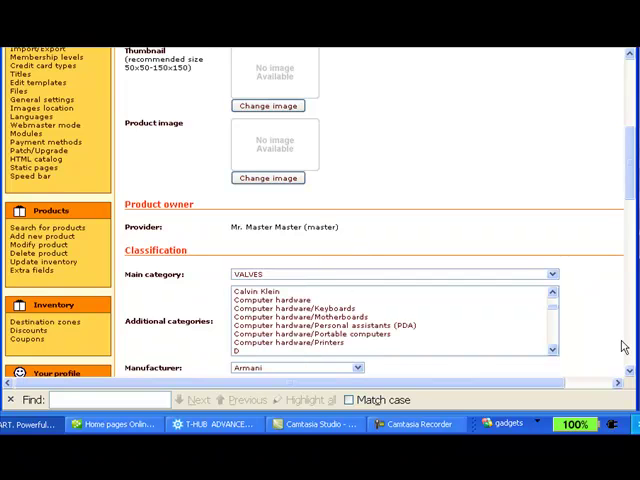
- Scroll through the X-Cart record for 57-600, the TR600 High pressure valve
scroll(down, 3)
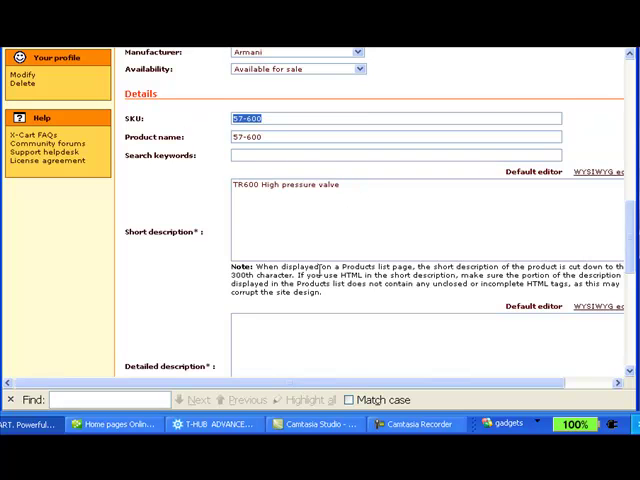
scroll(down, 3)
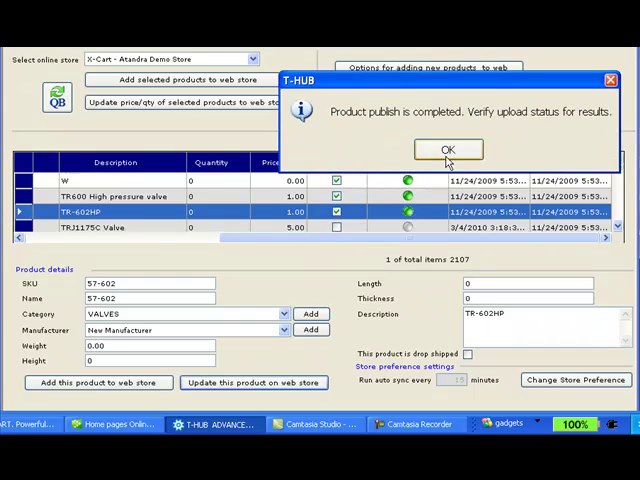
- Update price and quantity online for the TR600 and TR-602HP valves
click(448, 148)
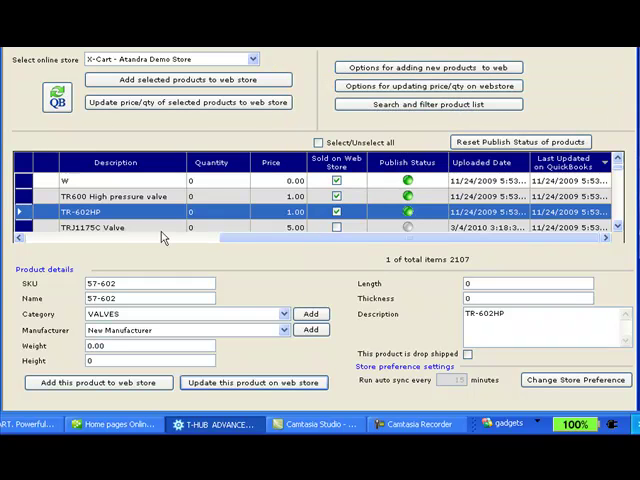
click(115, 196)
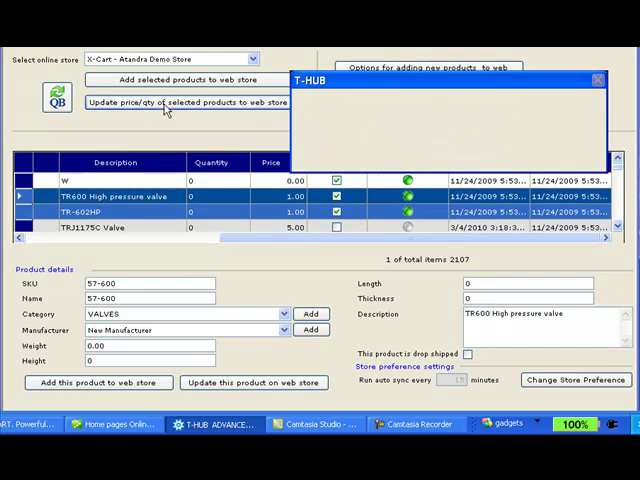
click(194, 101)
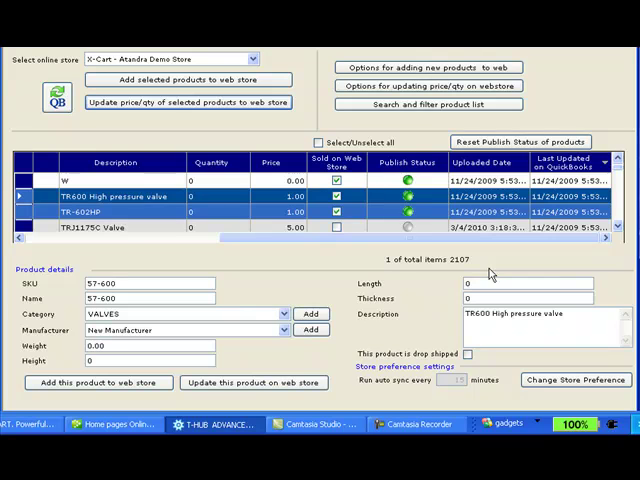
- Keep 'Update product prices online' off in the price/qty update options
click(427, 85)
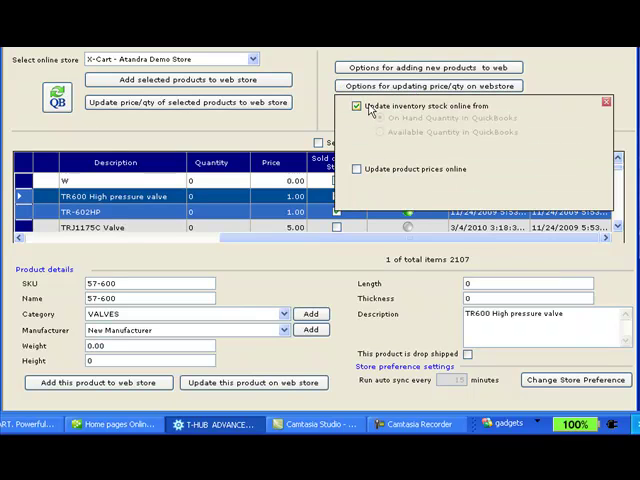
click(357, 169)
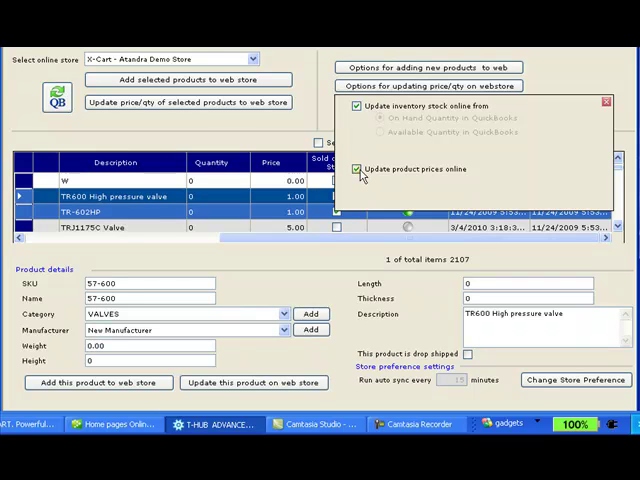
click(356, 168)
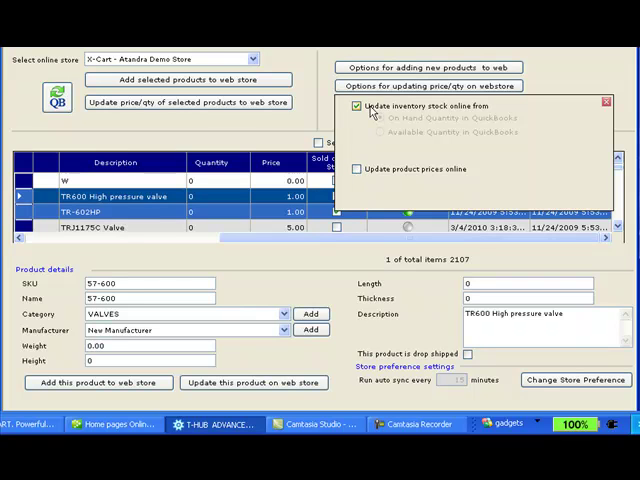
click(607, 102)
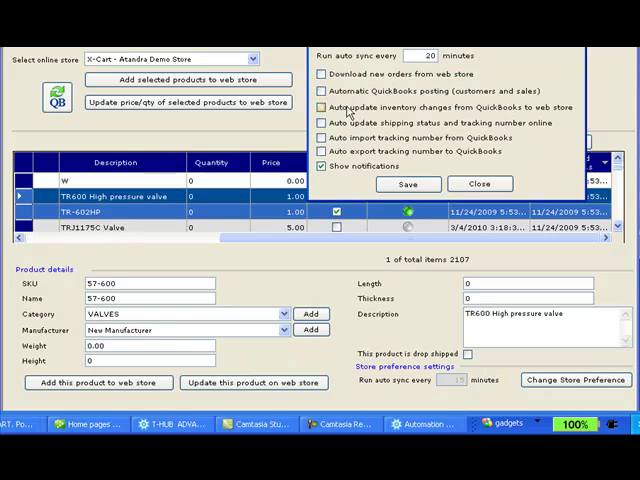
- Check 'Auto update inventory changes from QuickBooks to web store' and save
click(322, 107)
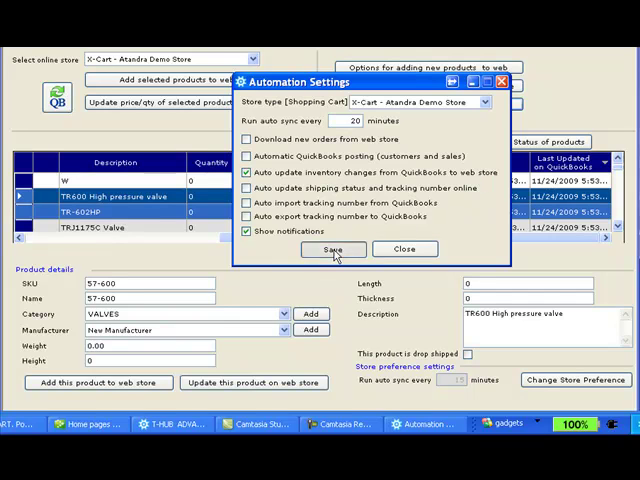
click(333, 249)
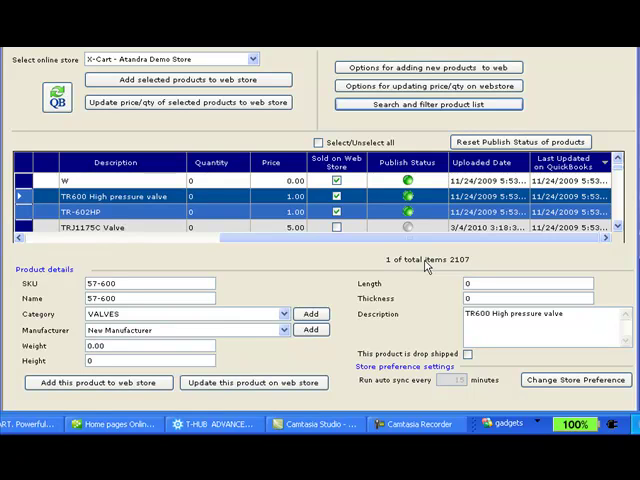
mouse_move(425, 265)
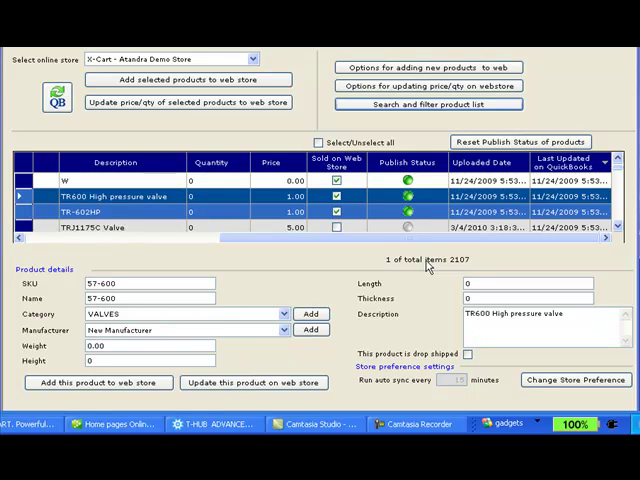